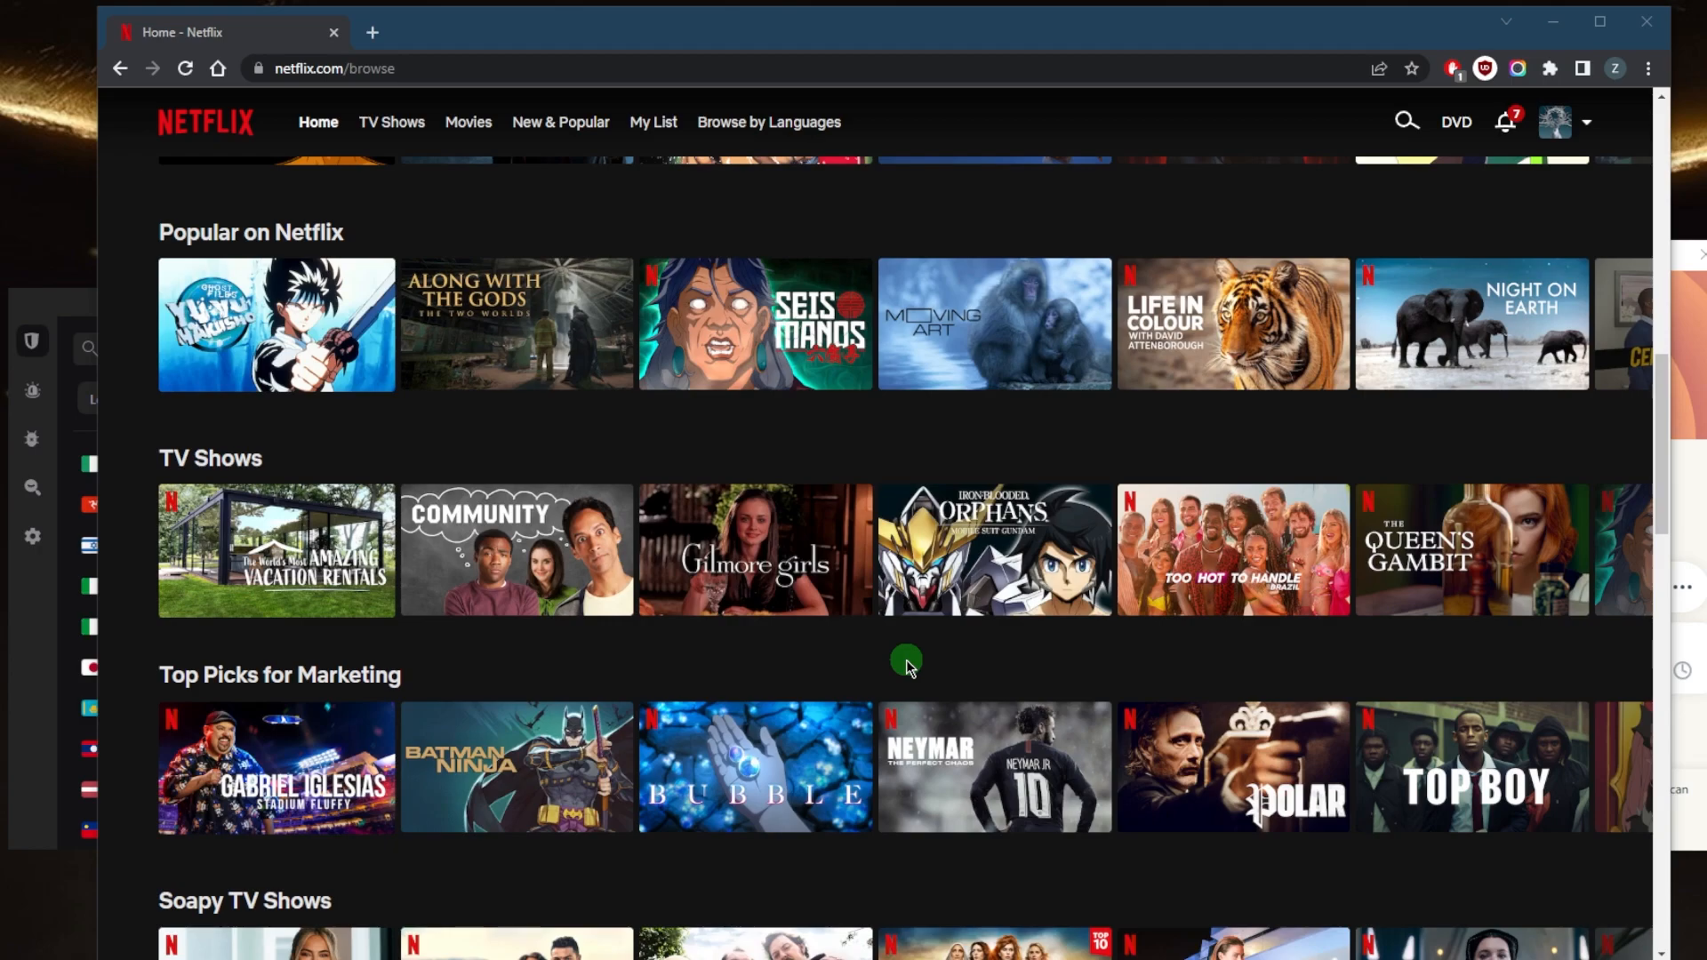
mouse_move(883, 667)
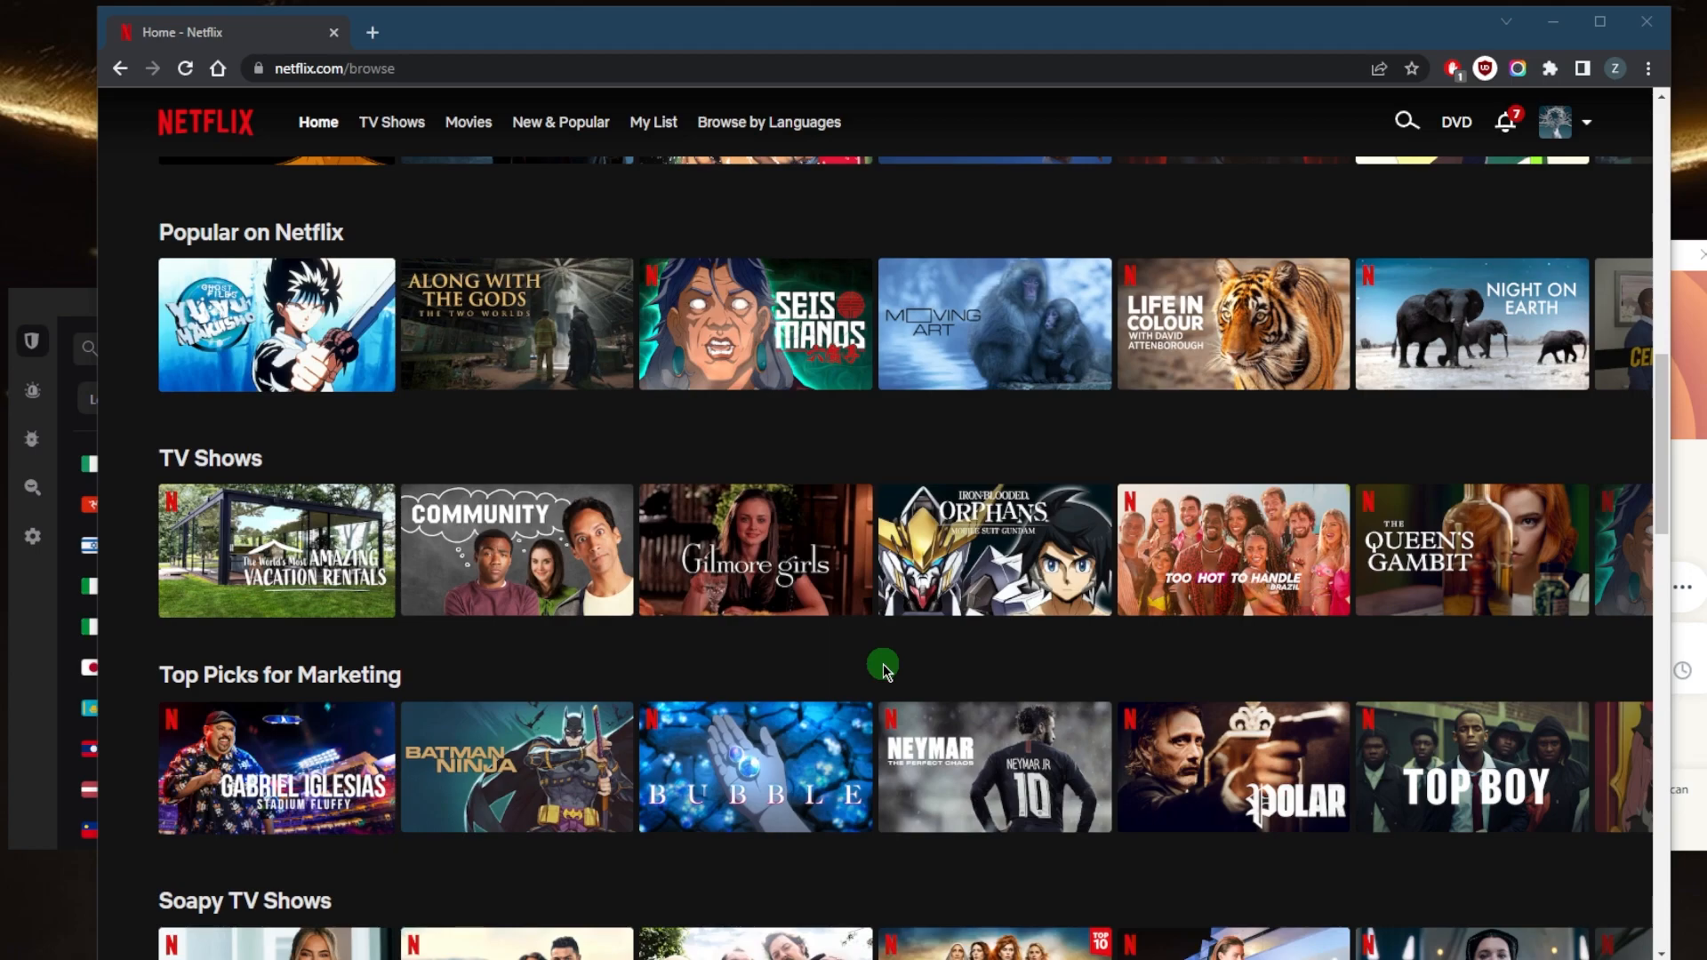
mouse_move(918, 659)
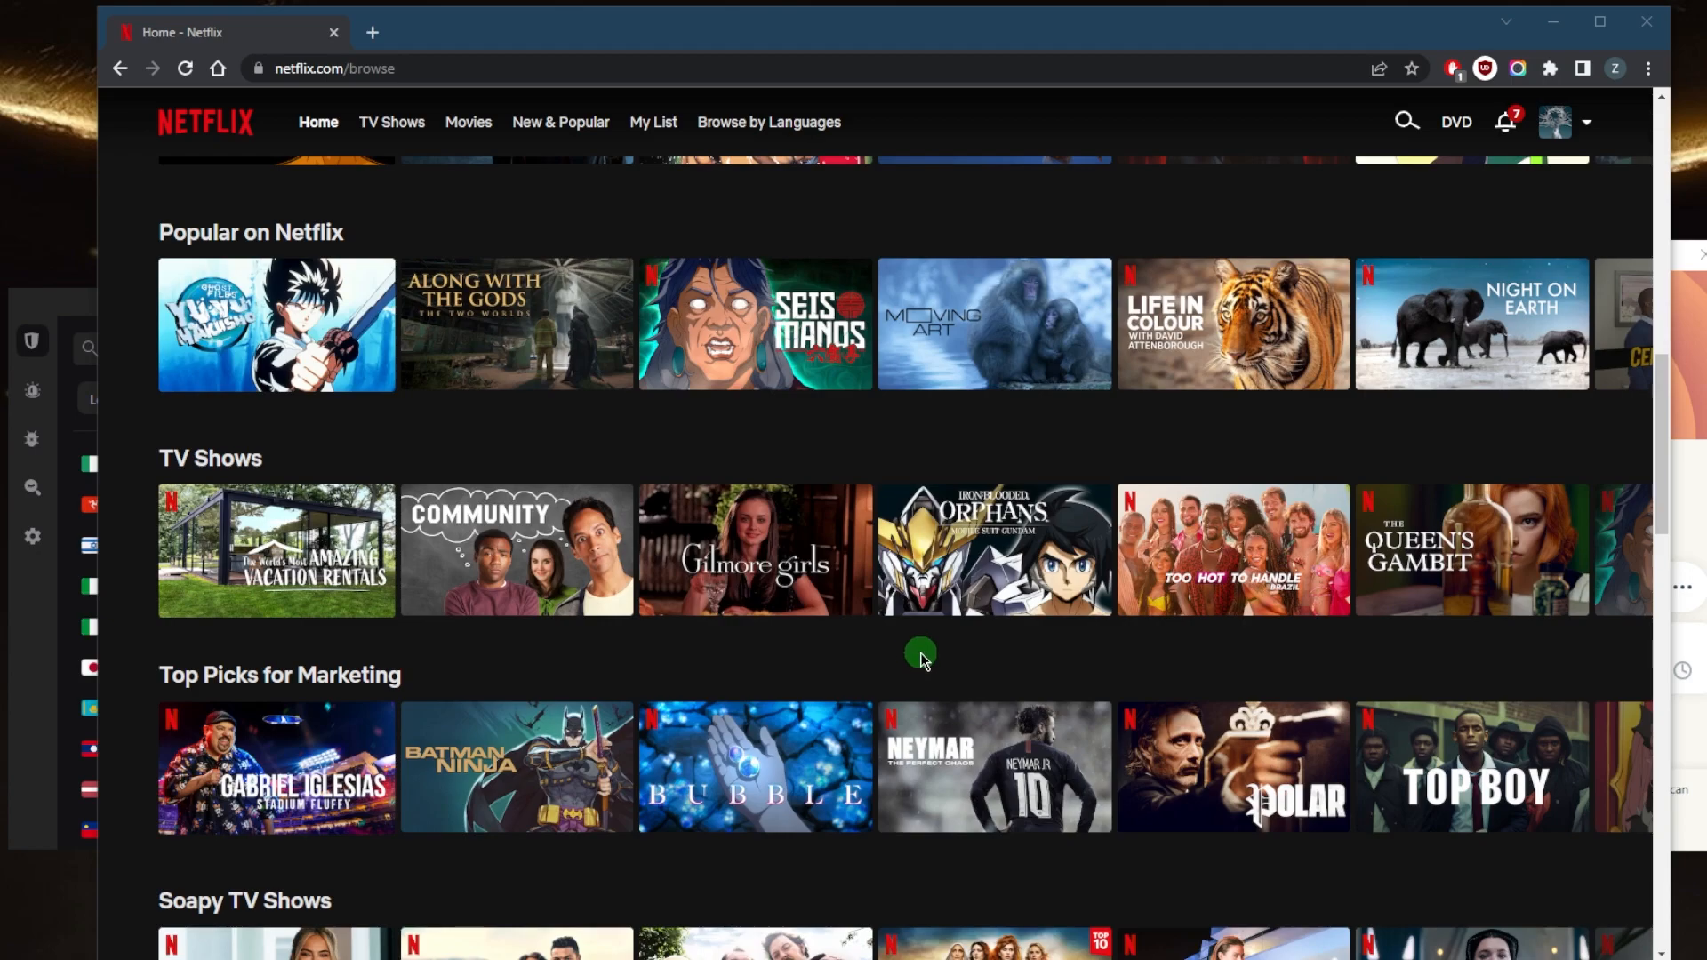
mouse_move(852, 444)
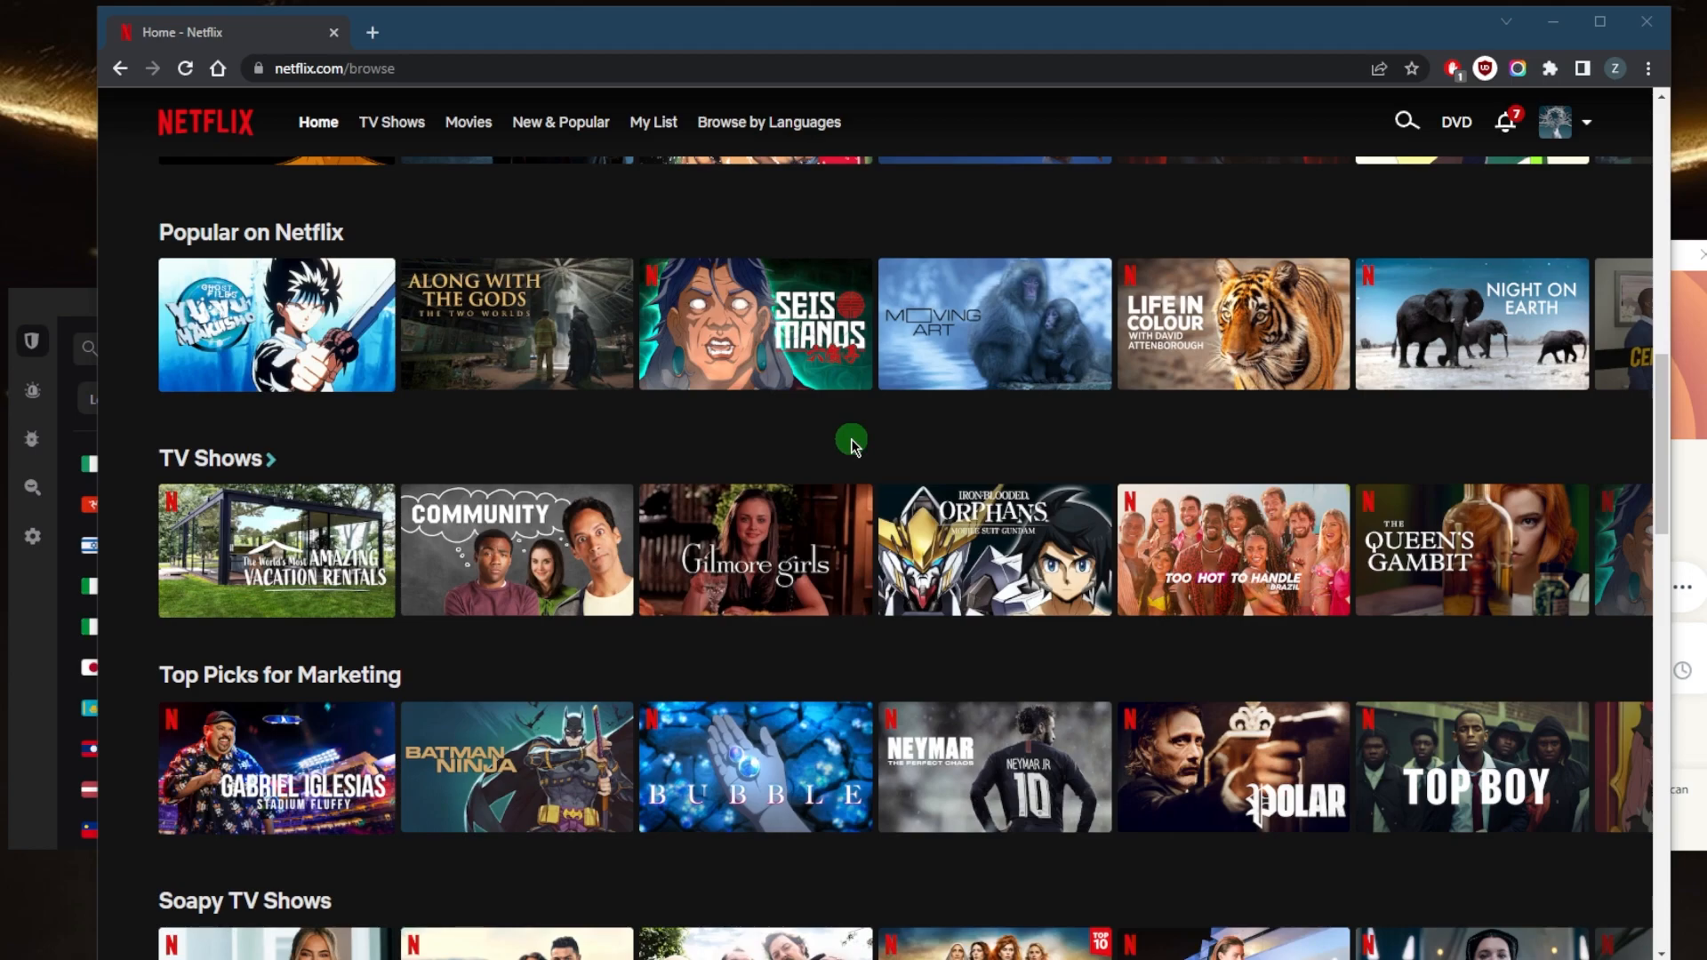
mouse_move(1211, 512)
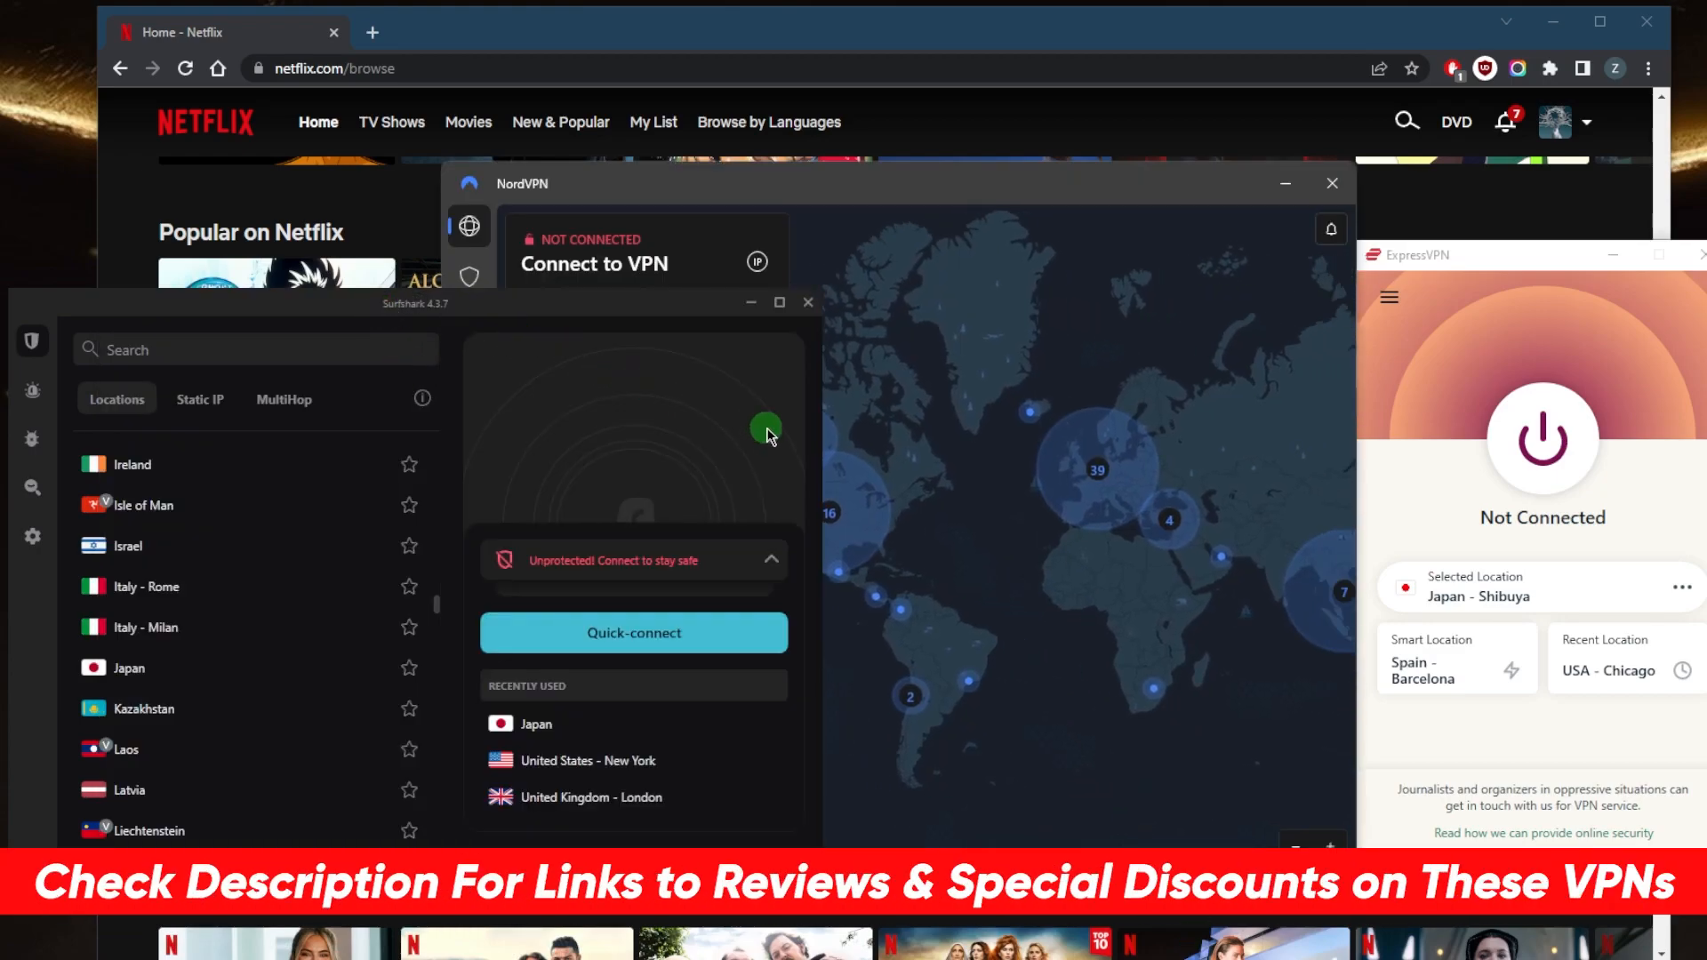
mouse_move(1132, 491)
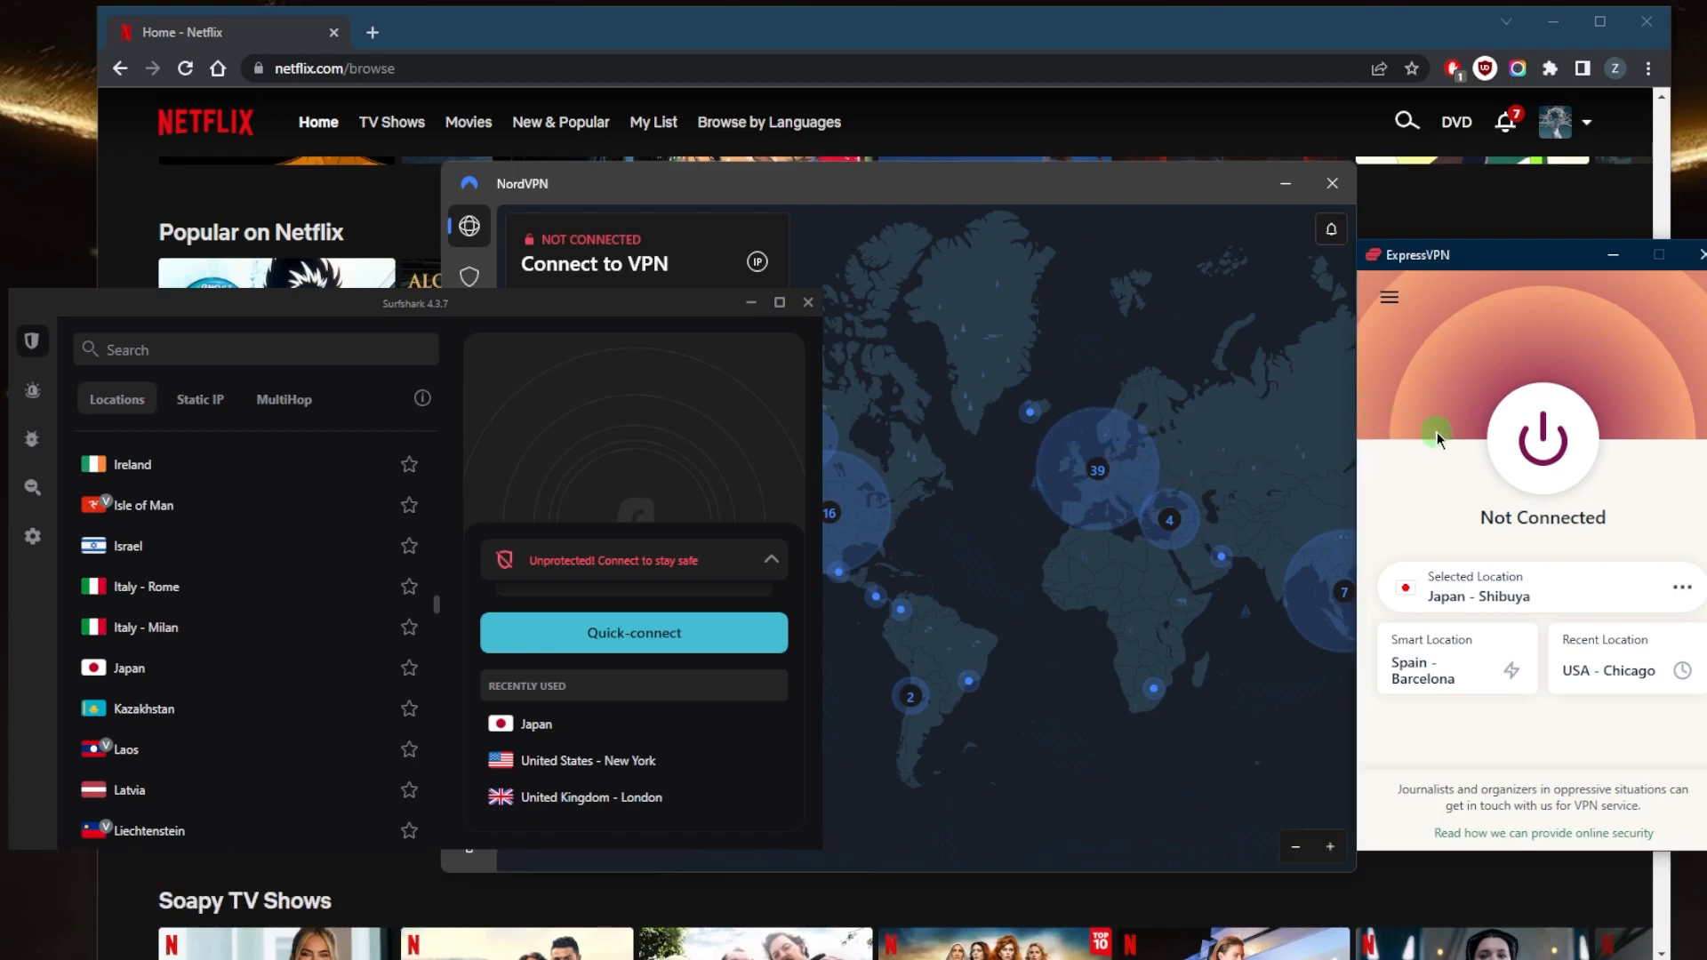
- Choose Japan under Asia Pacific as the ExpressVPN server location
click(1388, 297)
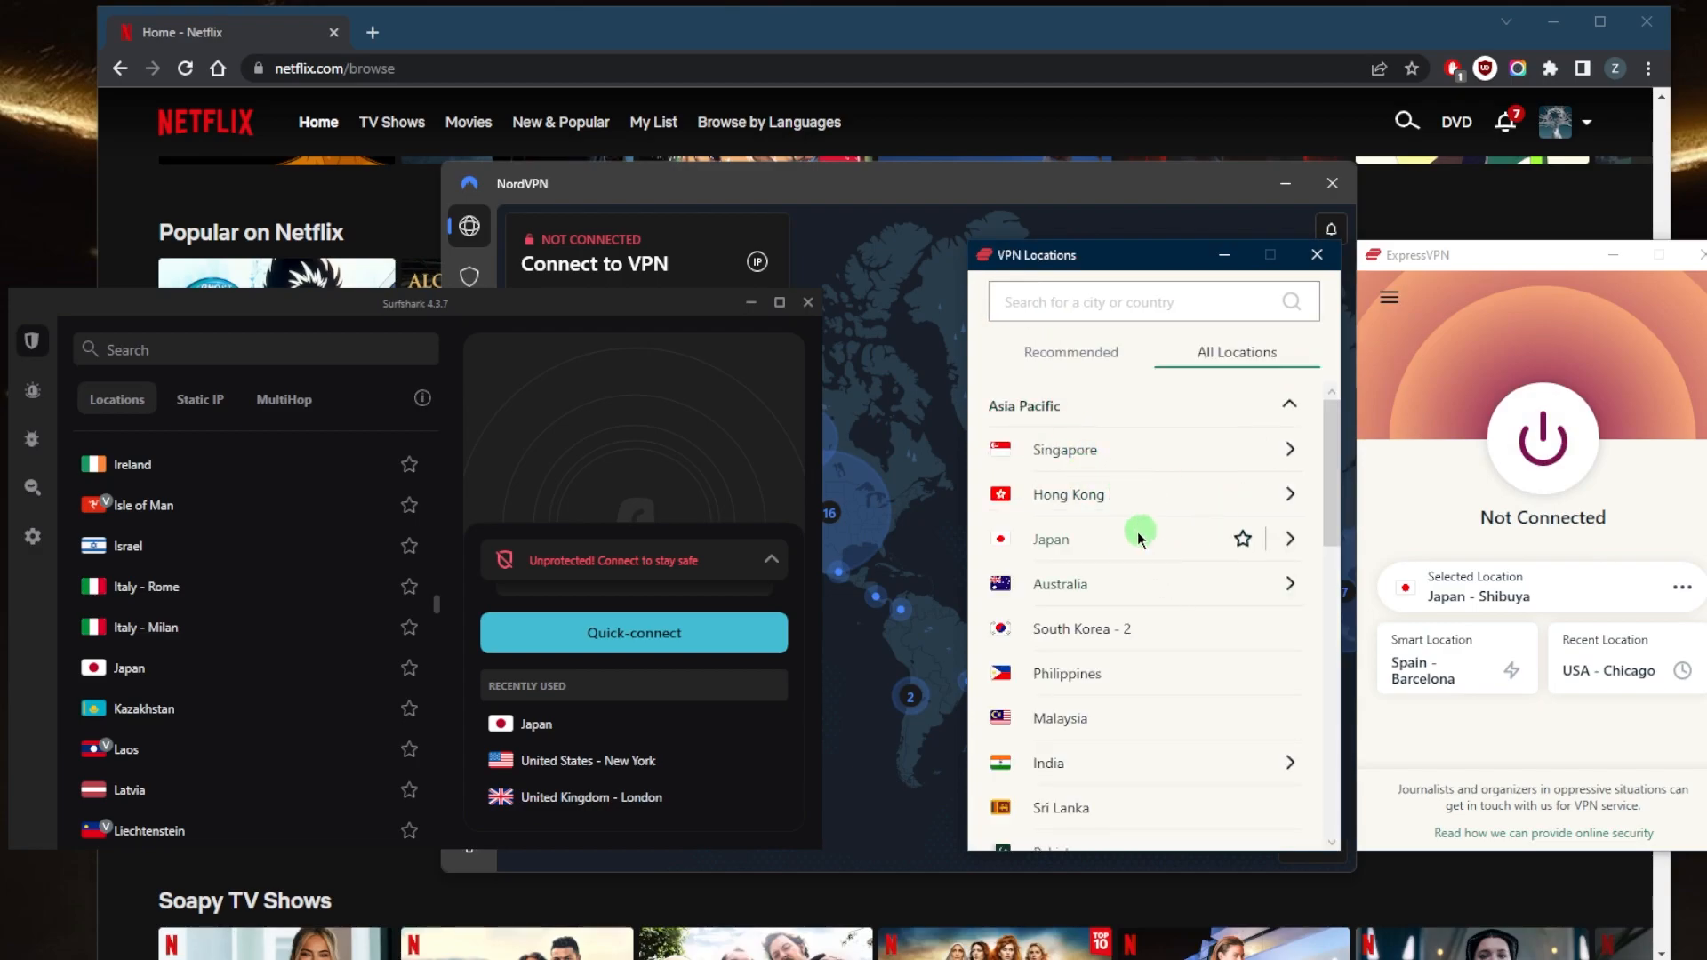
click(1539, 441)
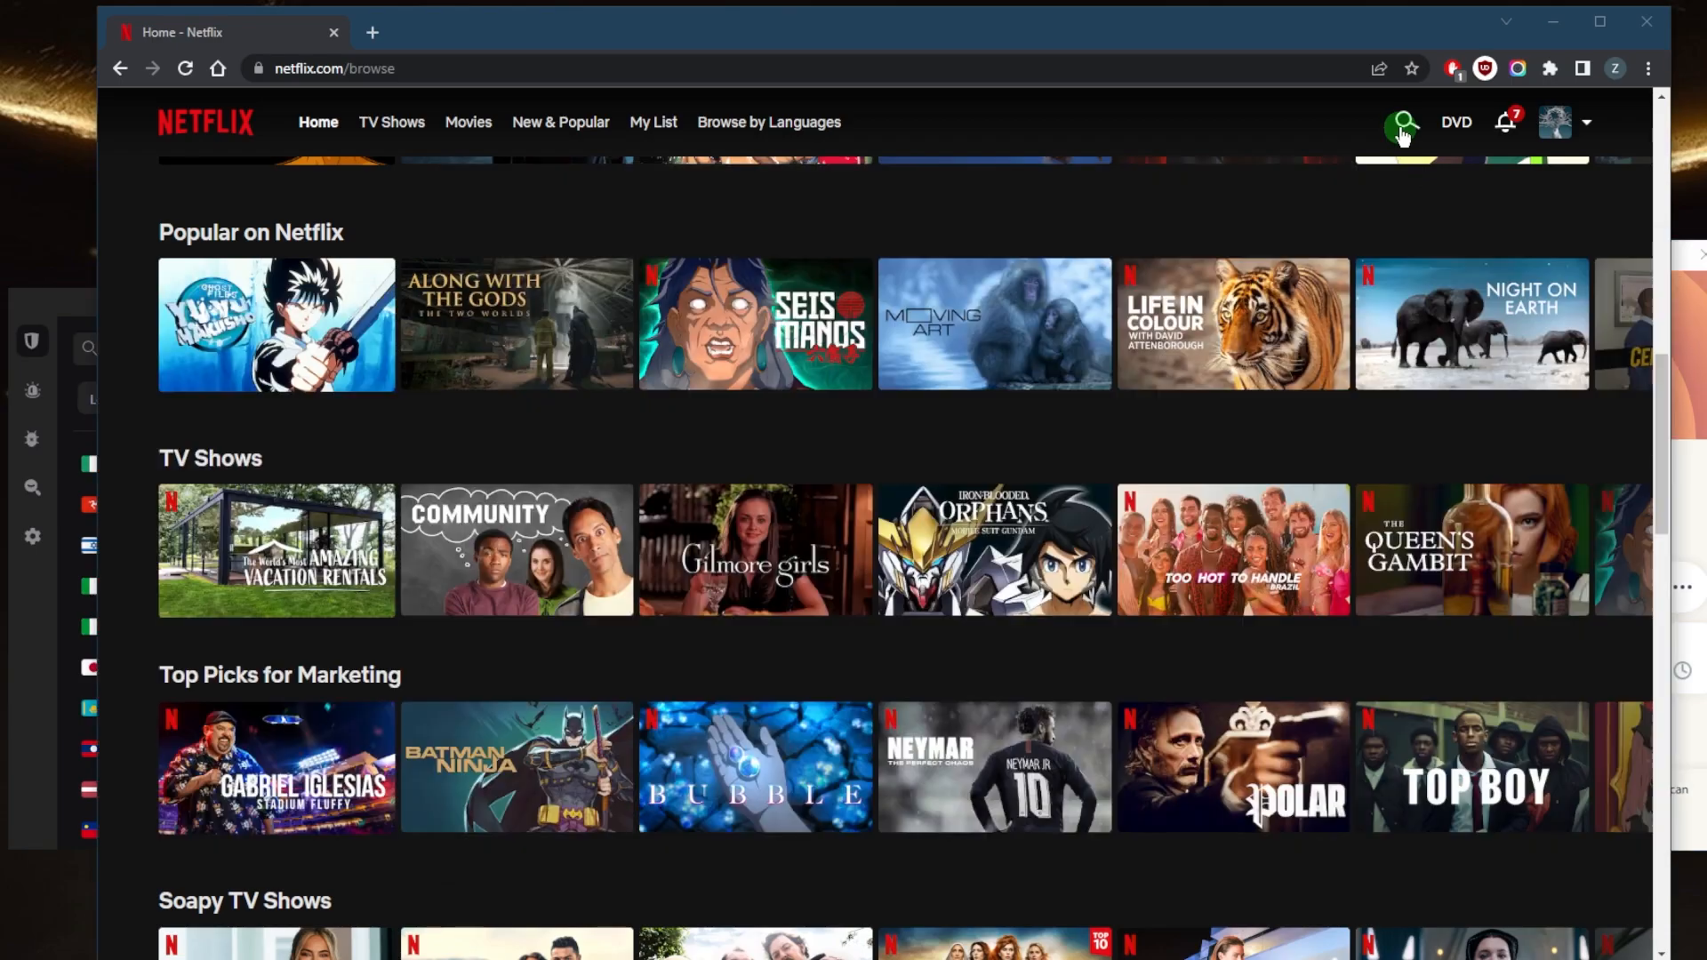
- Search Netflix for "anime supremacy", returning only related titles for now
click(1403, 123)
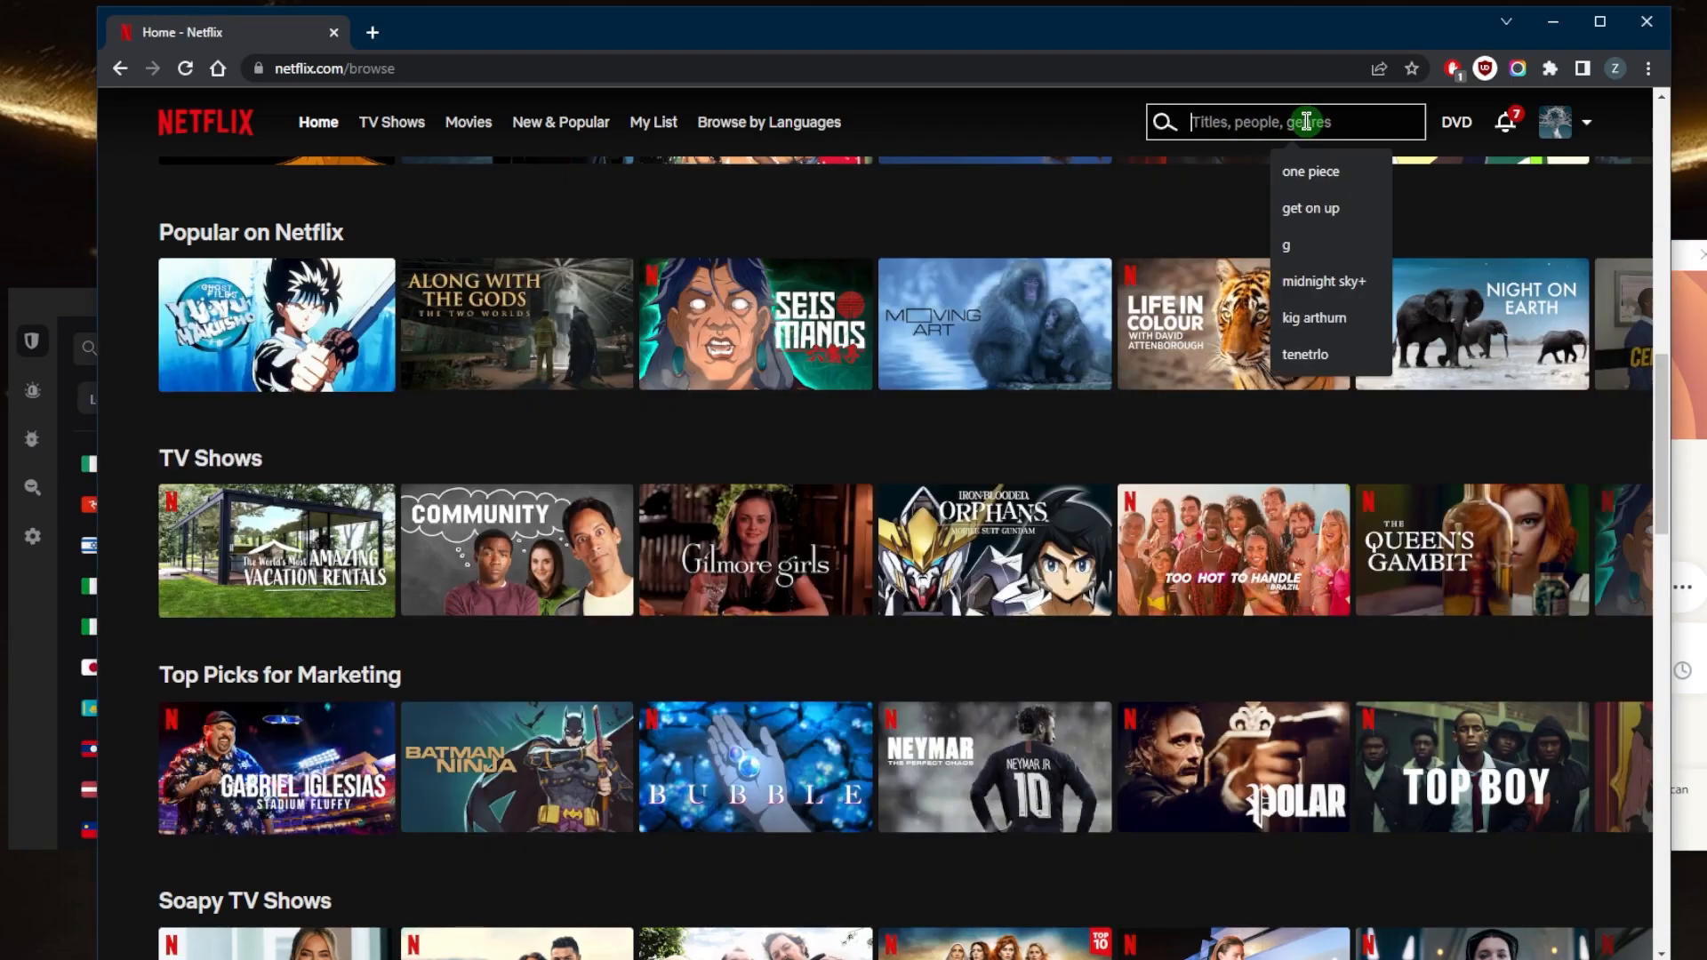
text(anime supremacy)
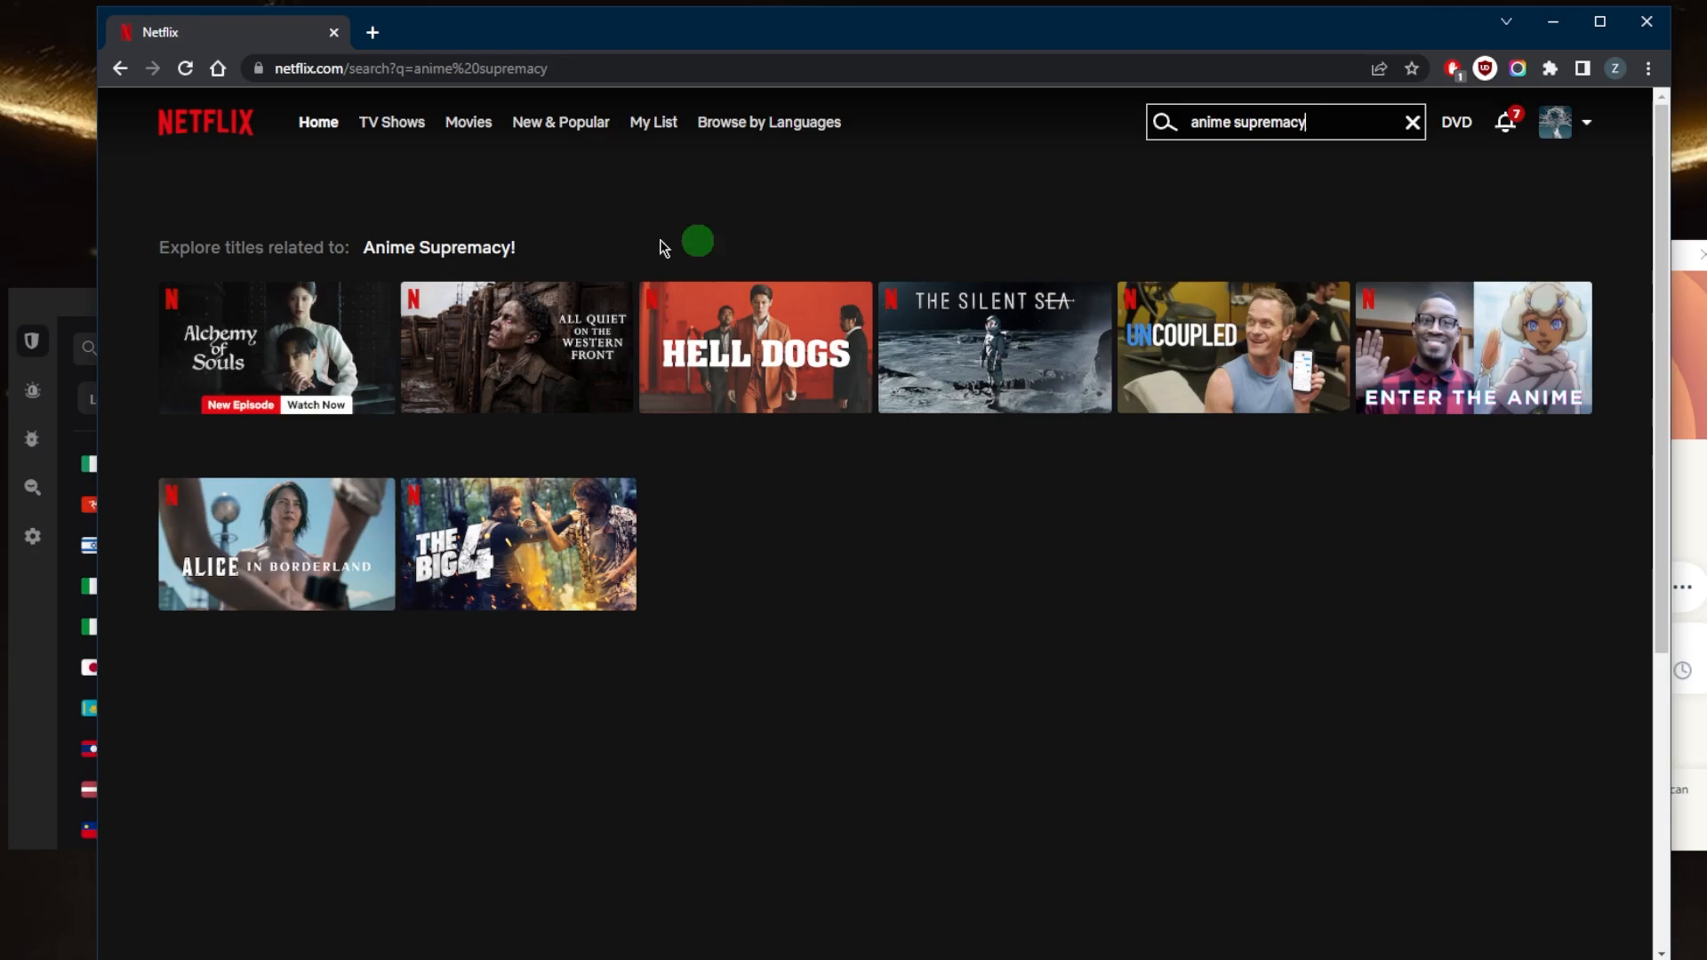
mouse_move(672, 235)
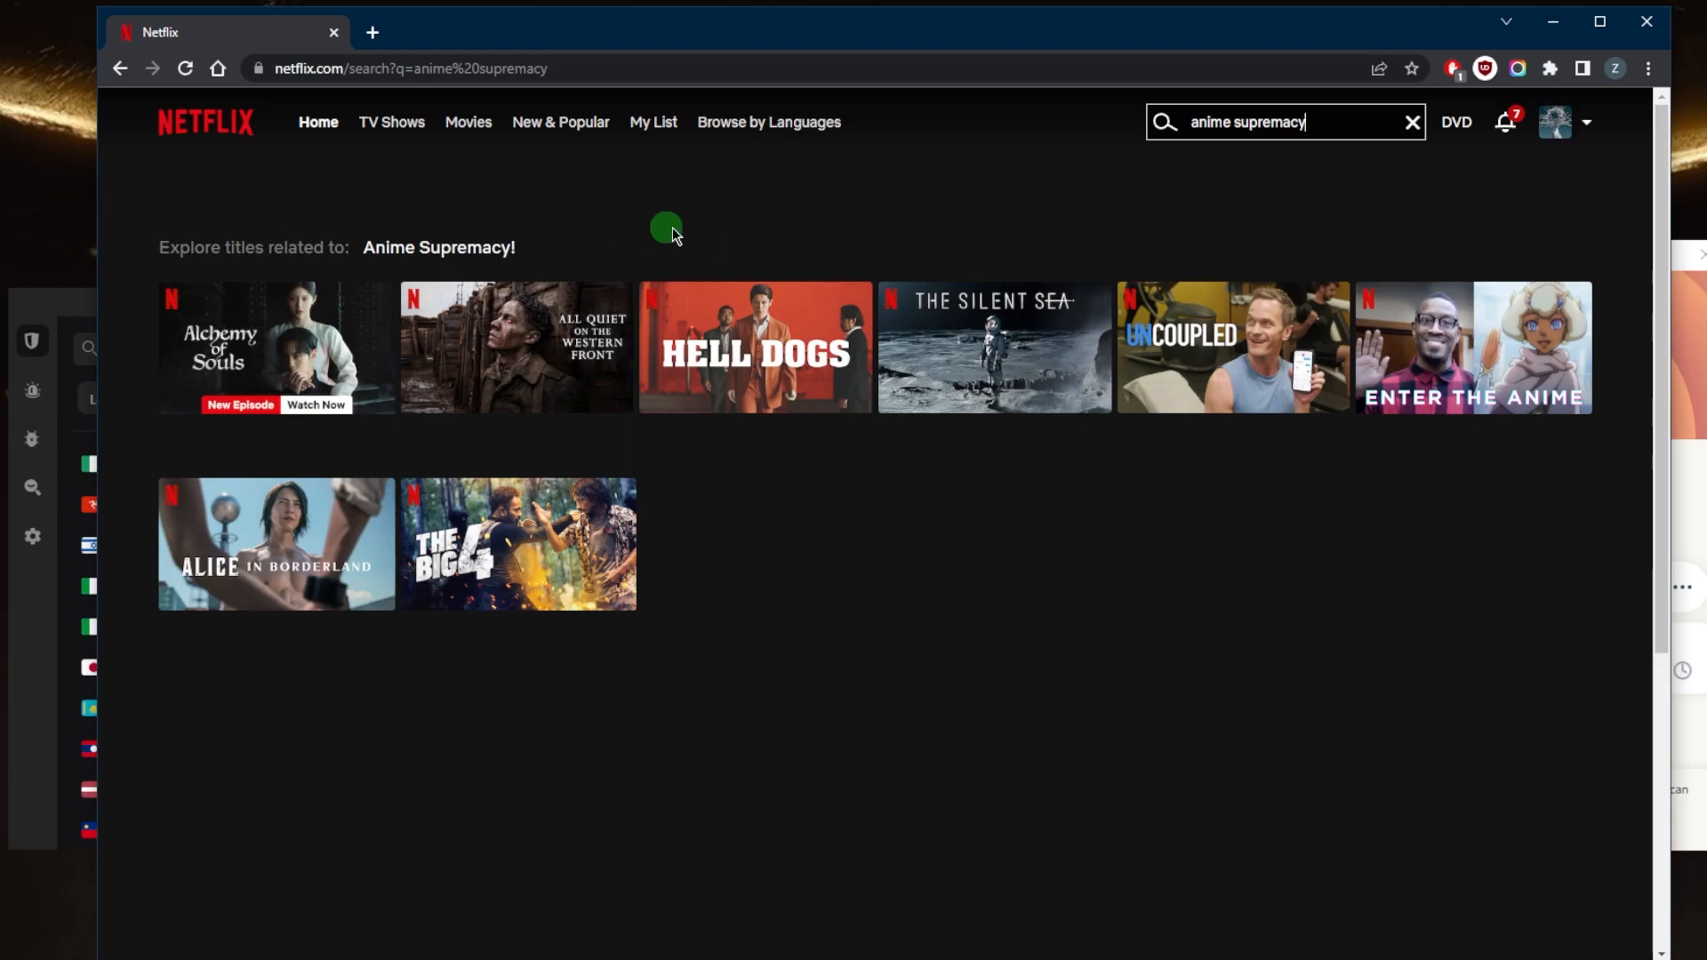
mouse_move(133, 380)
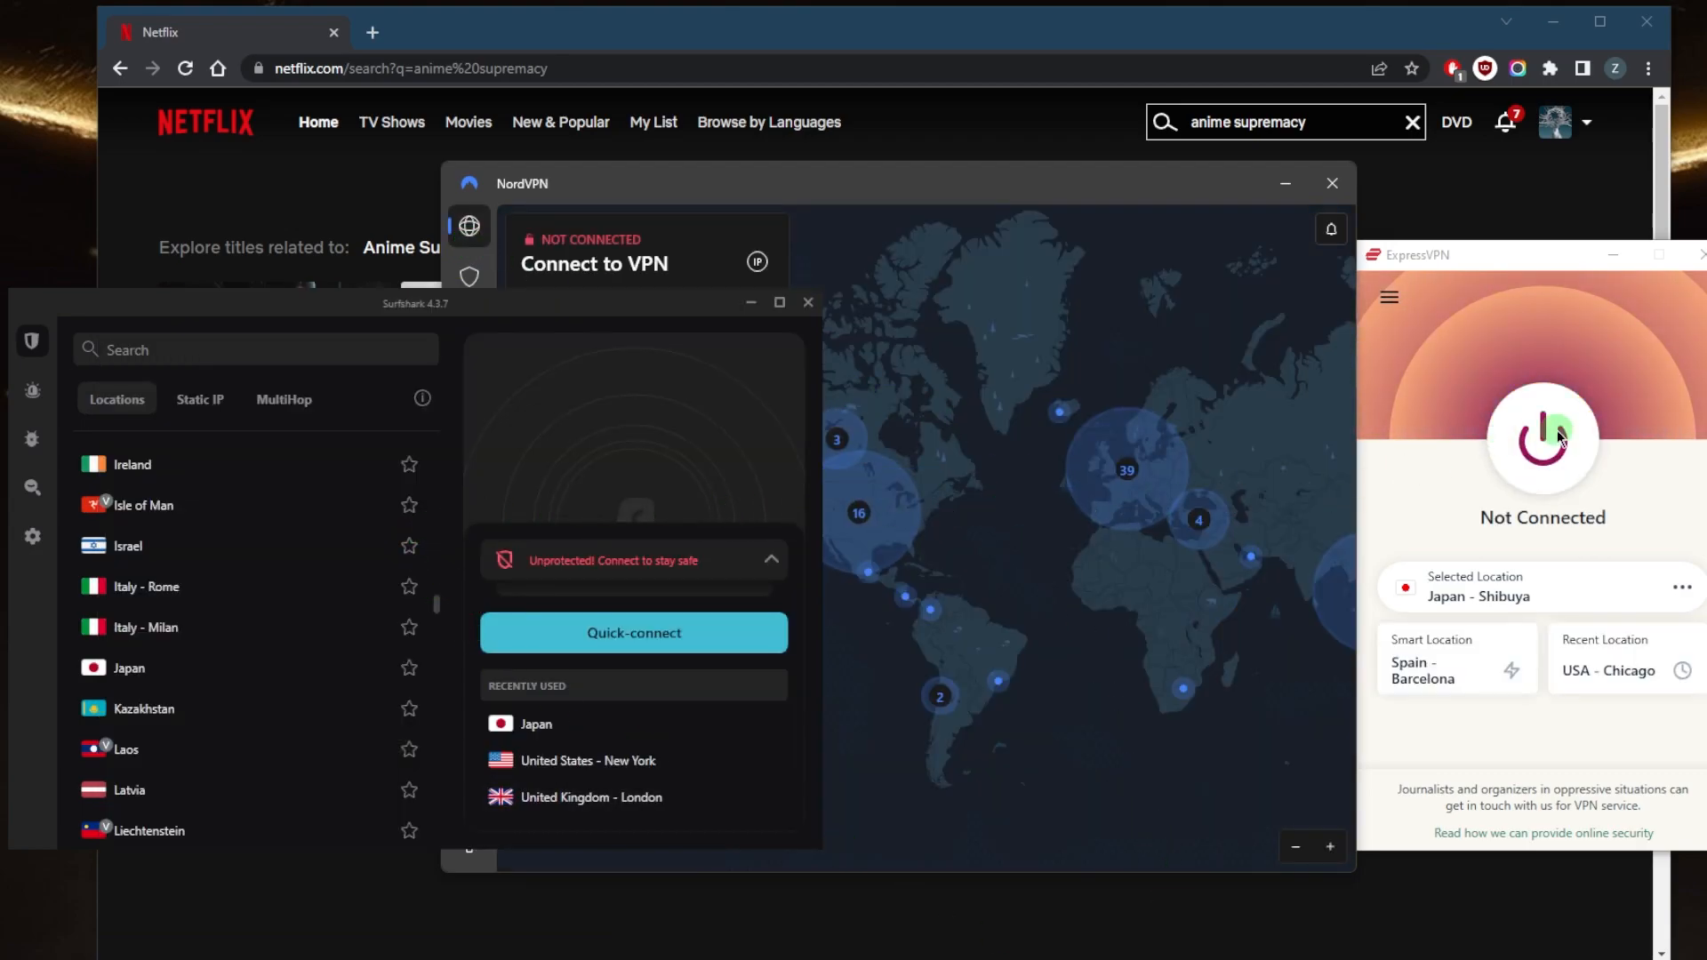
- Start the VPN connection to the Japan – Shibuya location
click(1541, 441)
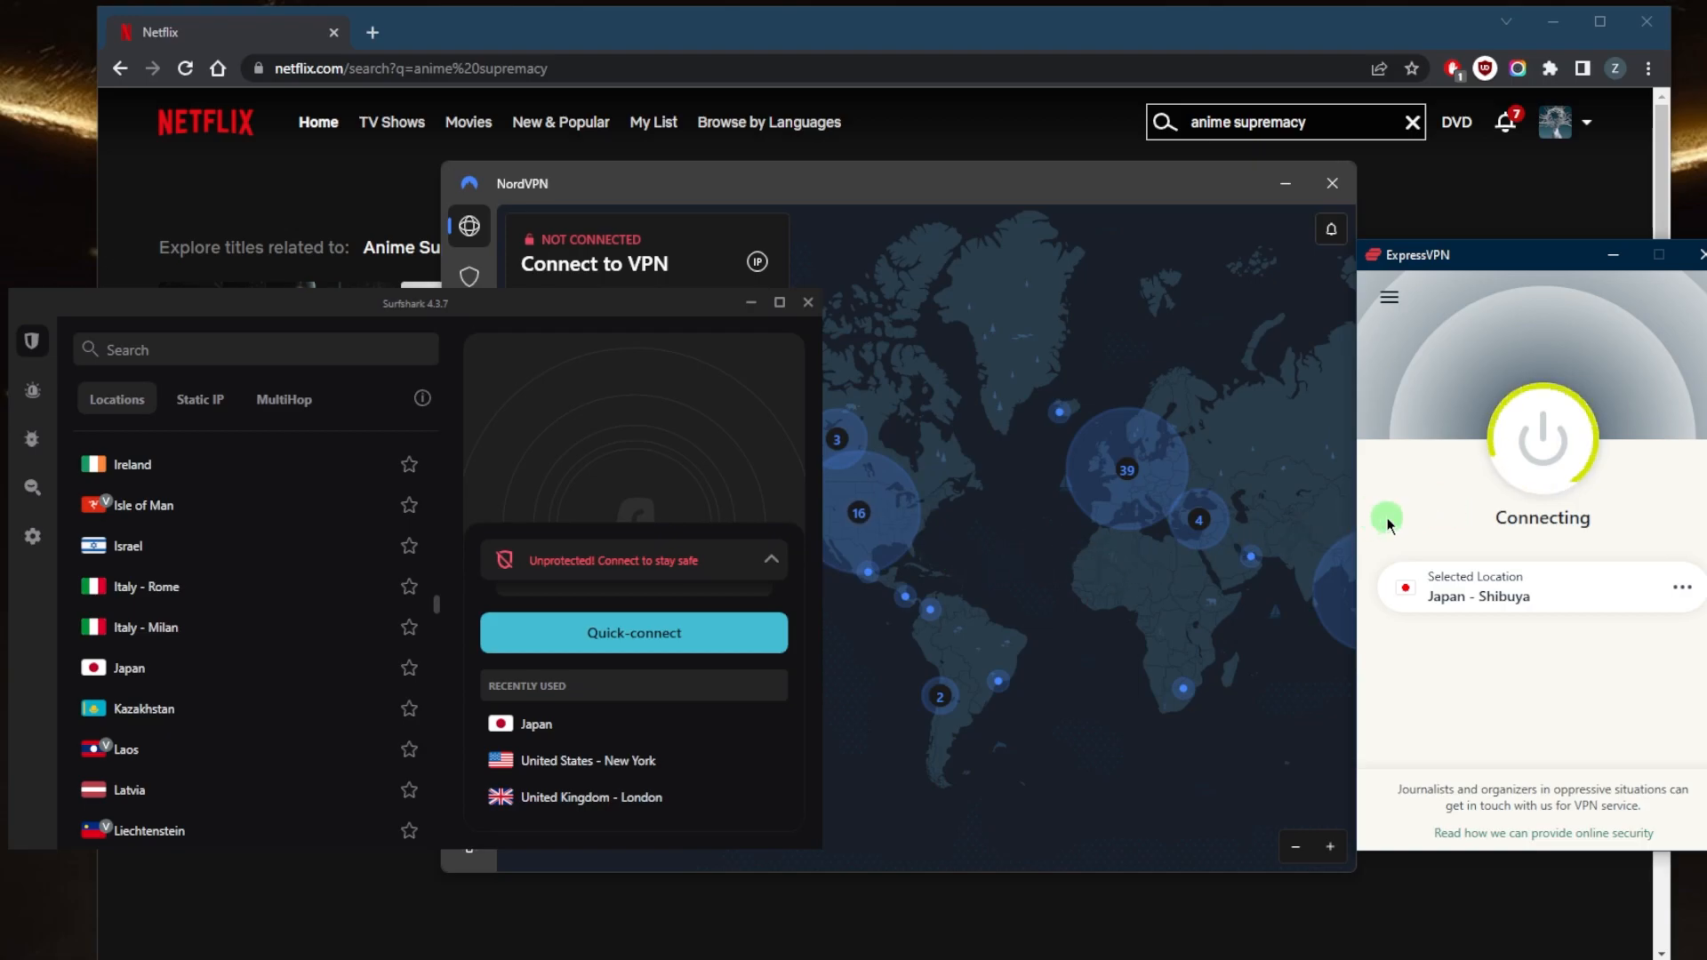
mouse_move(1394, 544)
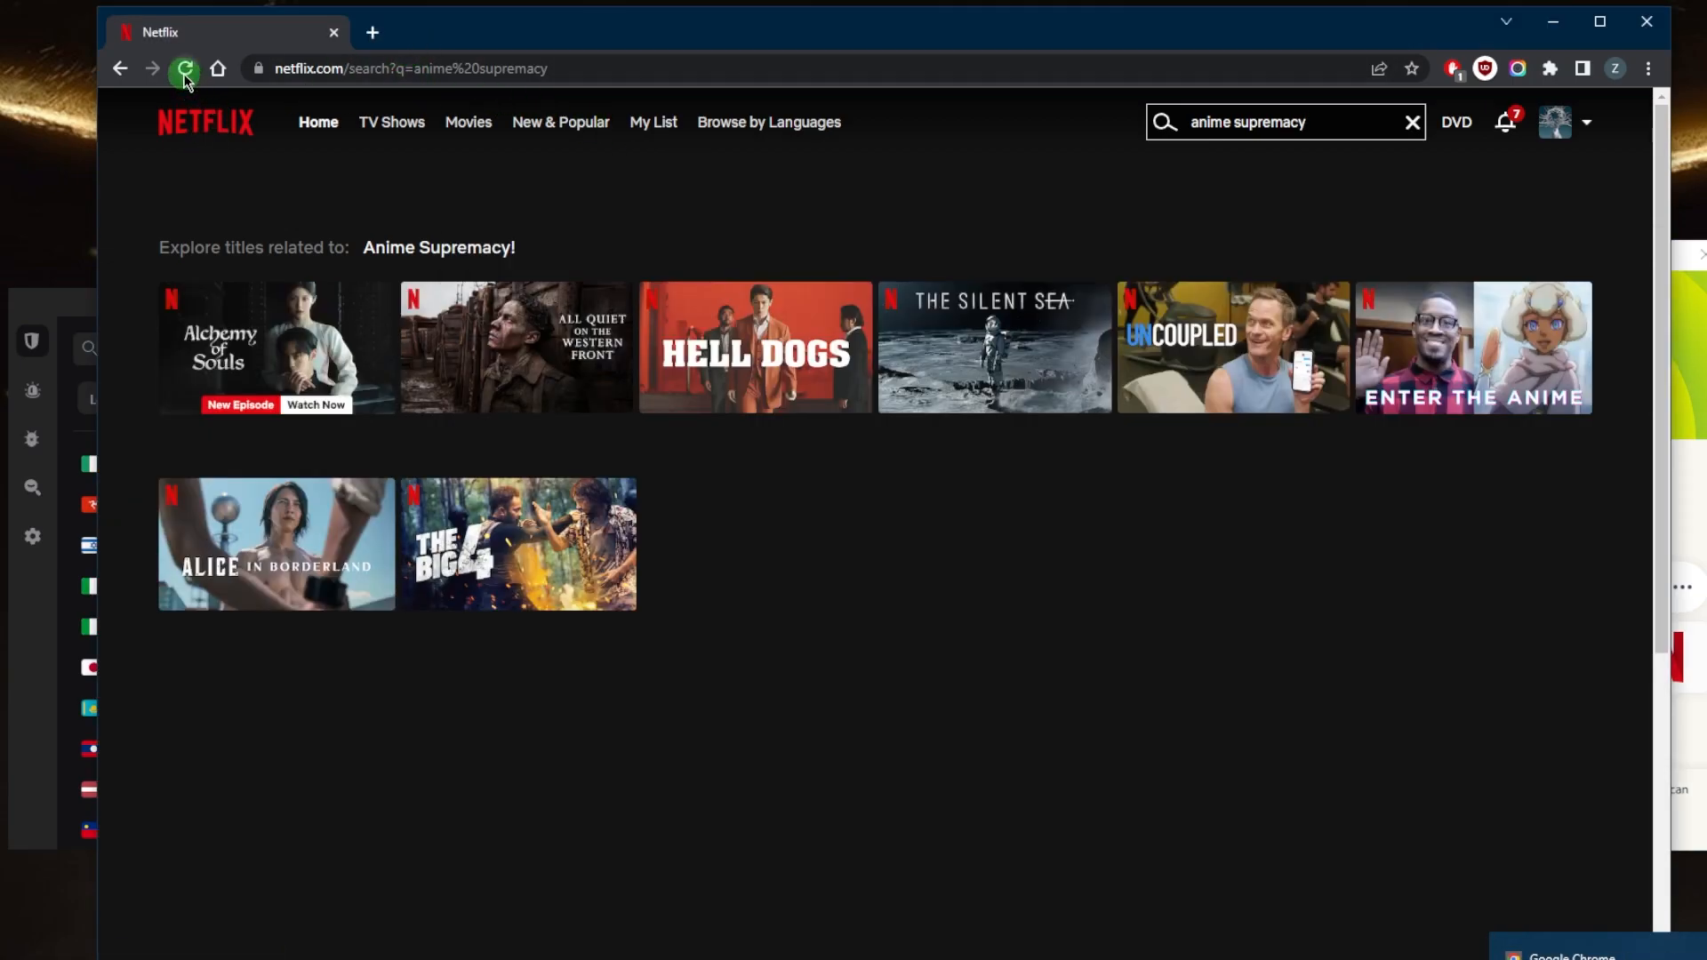
mouse_move(276, 347)
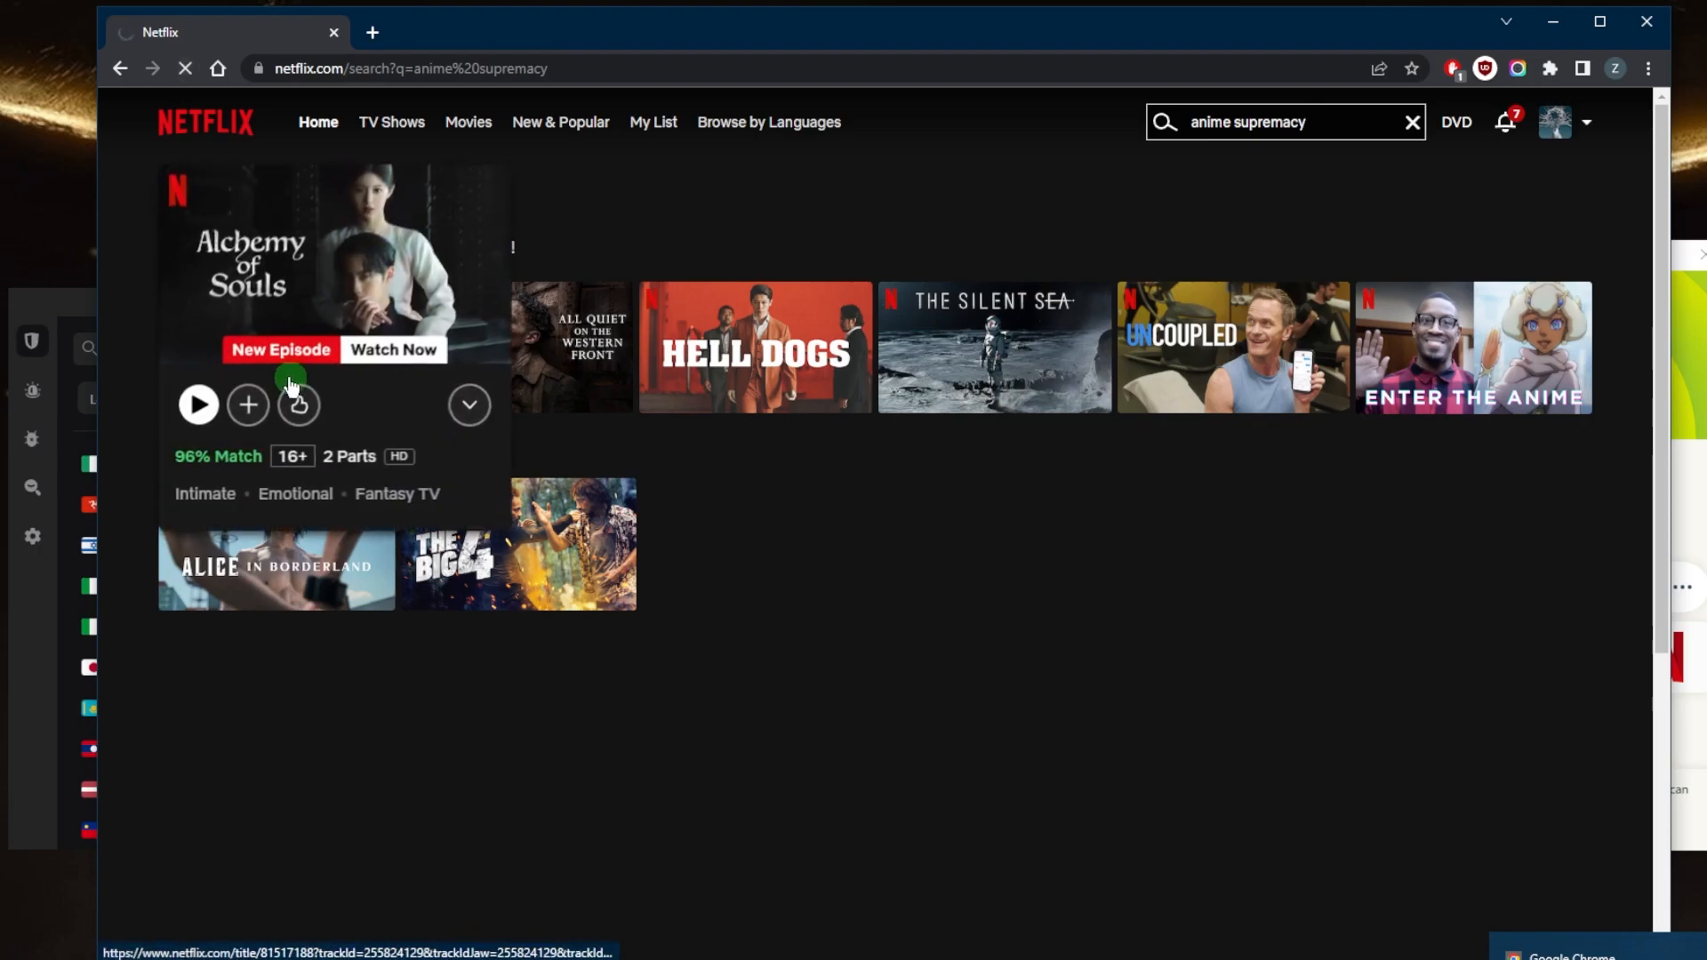
mouse_move(364, 224)
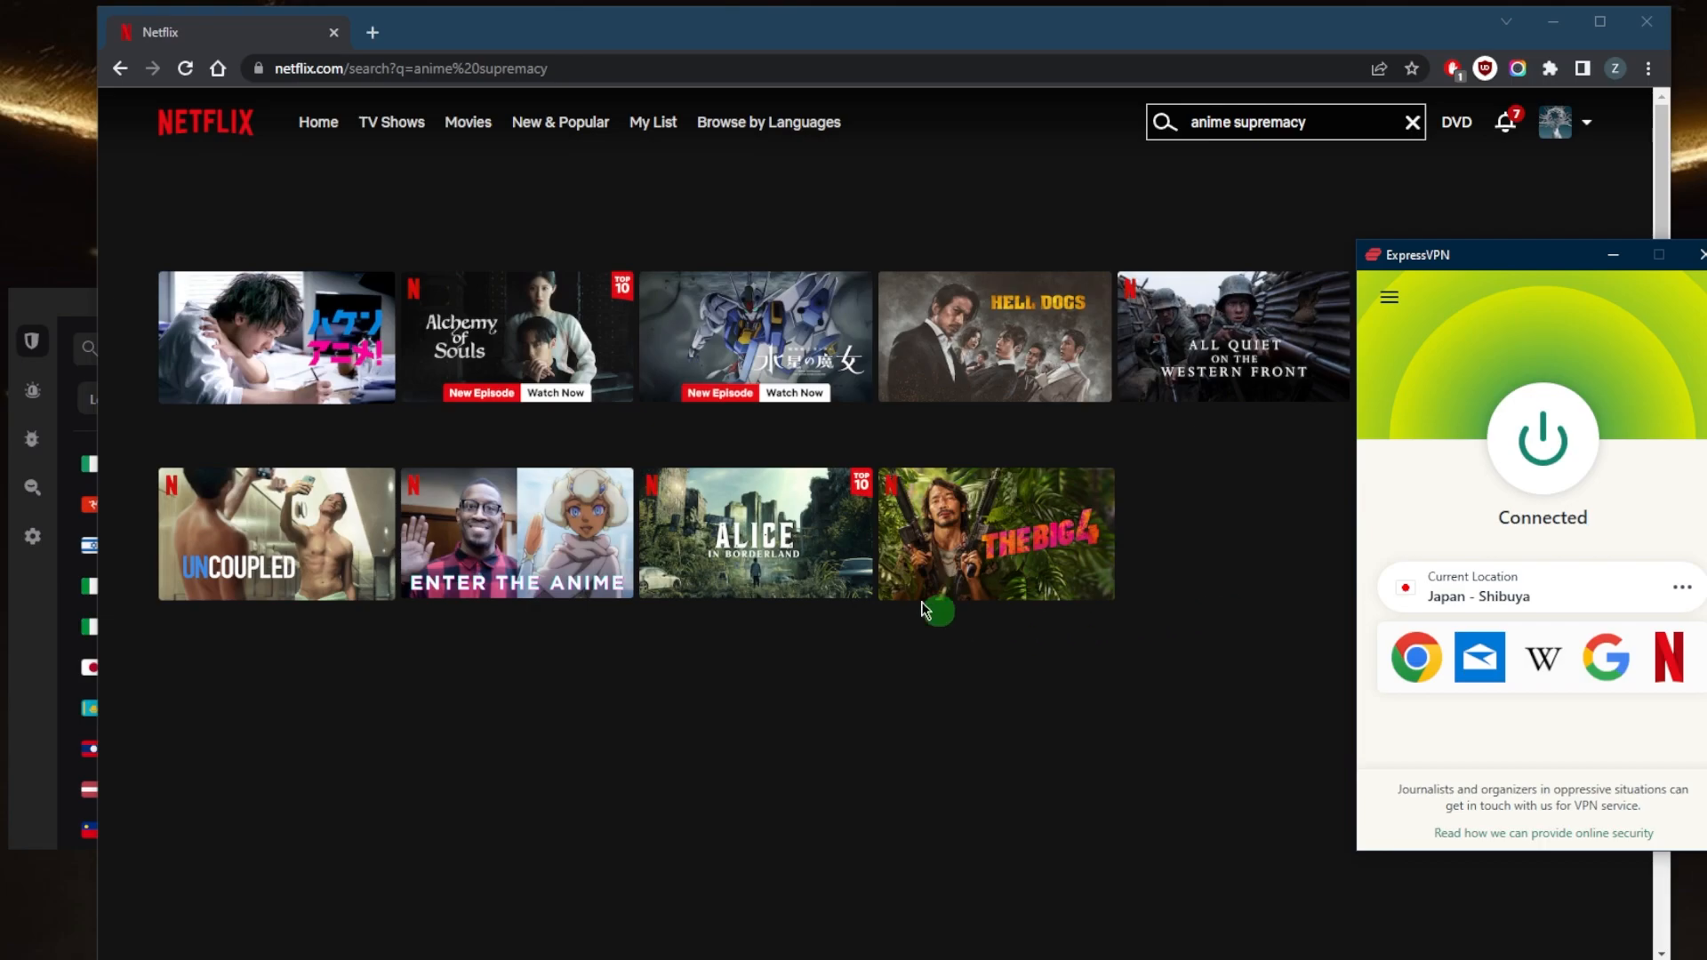
mouse_move(1040, 590)
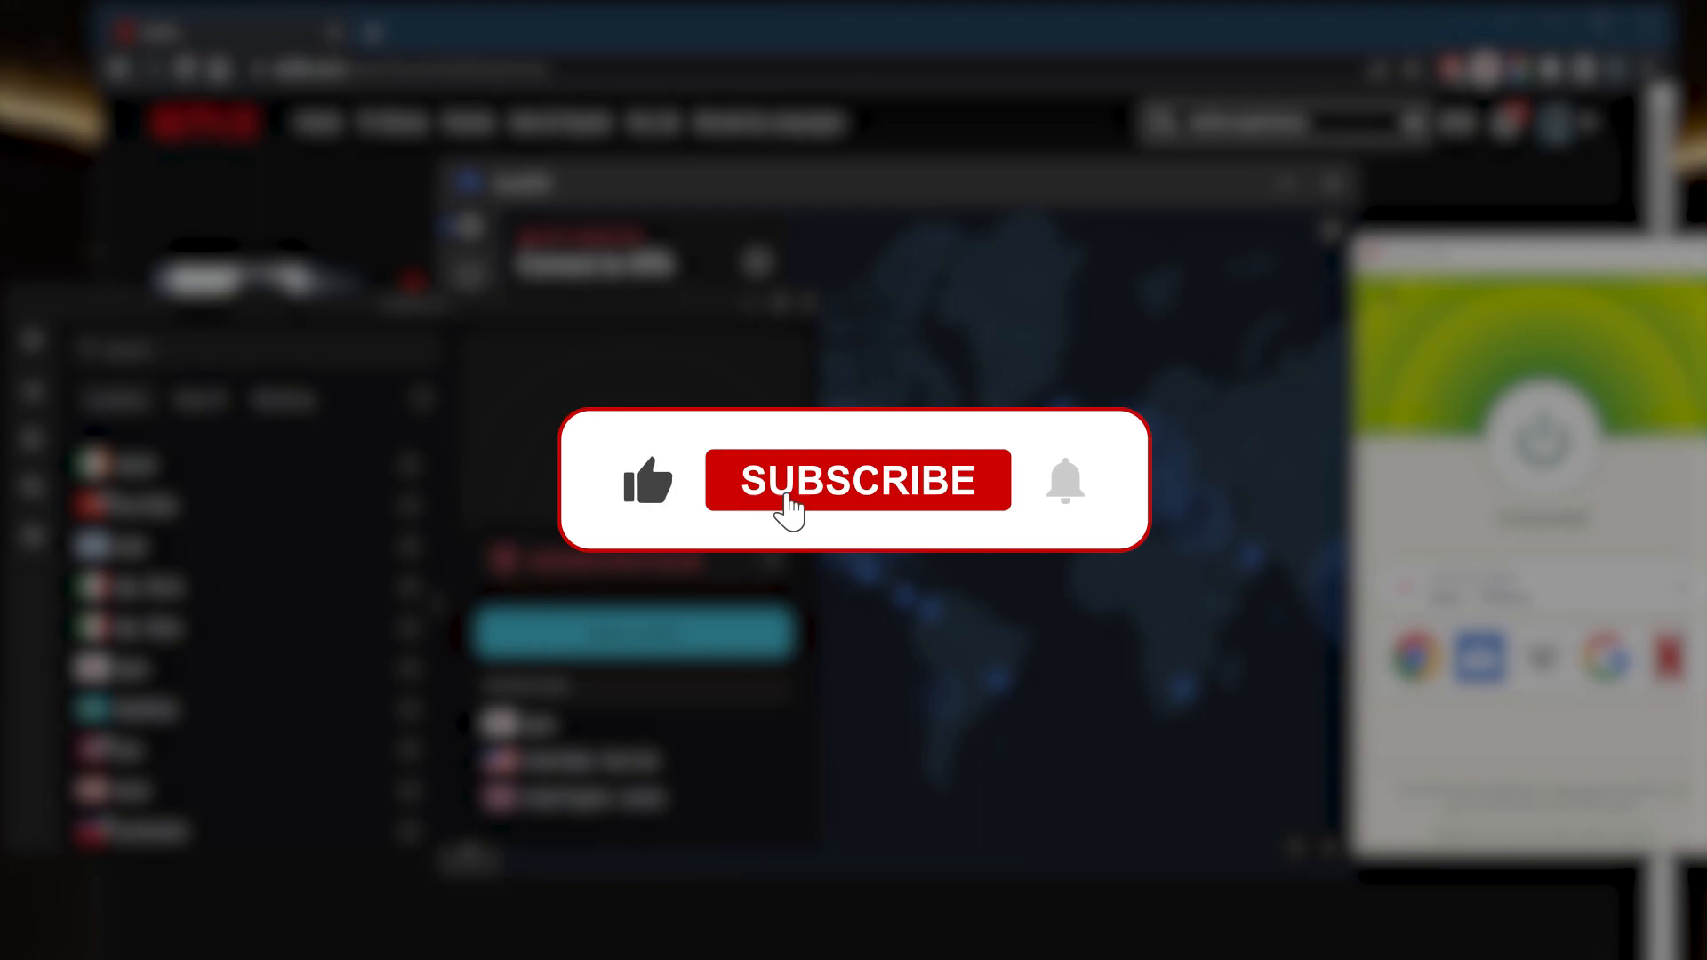
- Reload the Netflix search so Anime Supremacy results come from the Japanese library
click(857, 479)
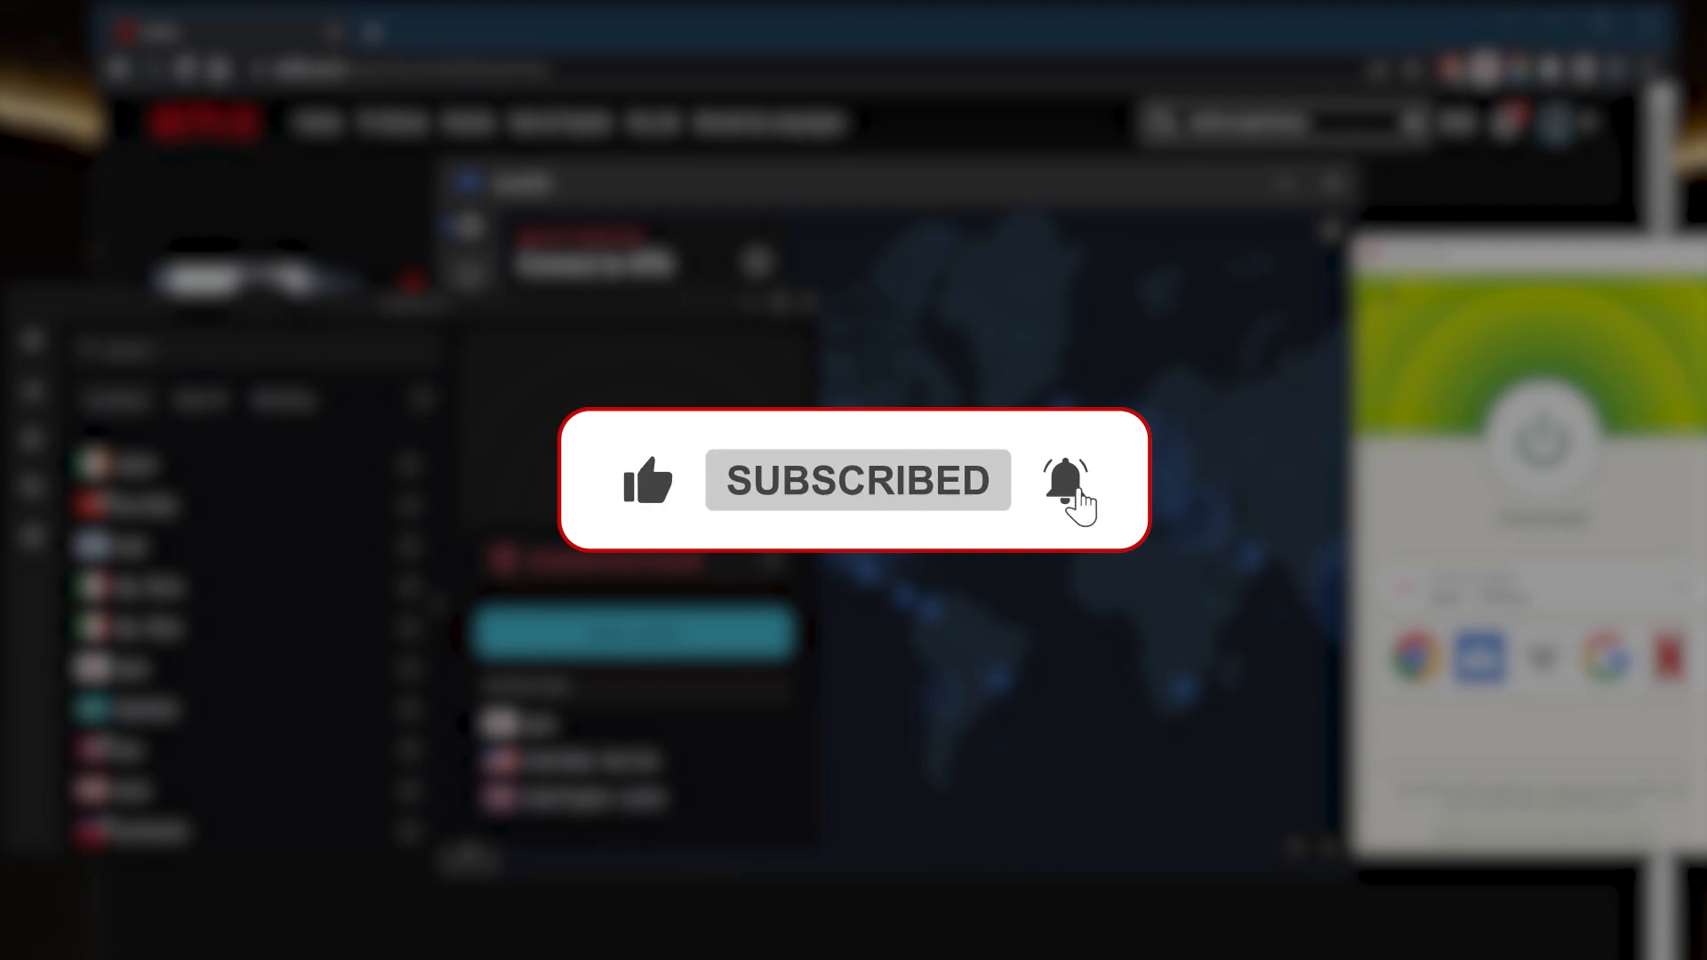